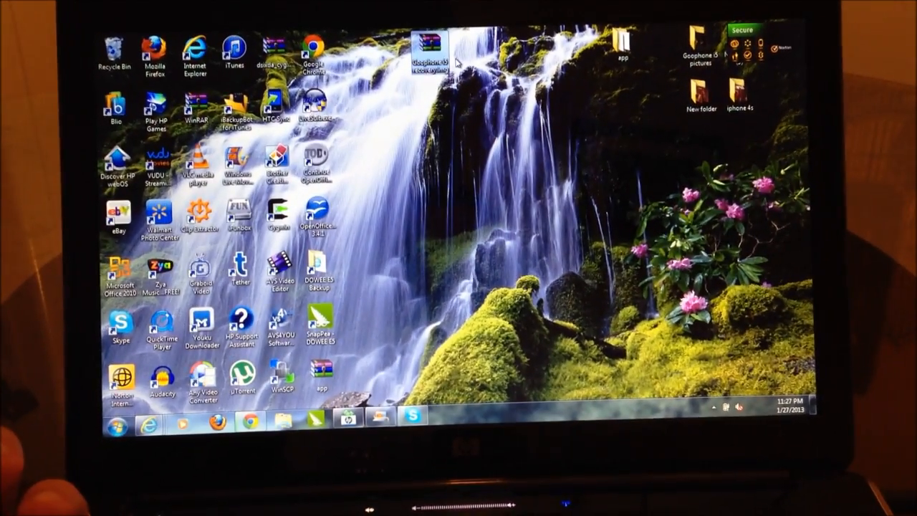
{"action": "mouse_move", "coordinate": [426, 40]}
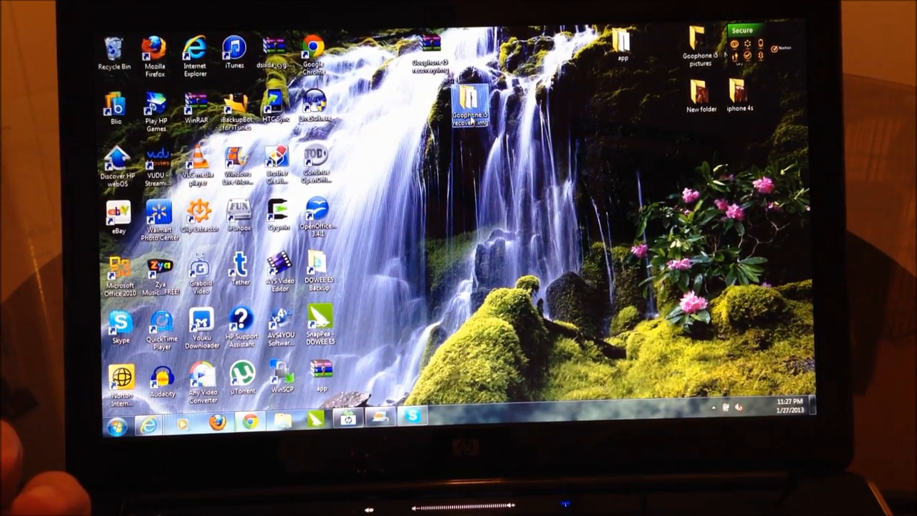
Open the extracted Goophone i5 recovery folder showing the toolbox and recovery image files
{"action": "double_click", "coordinate": [470, 100]}
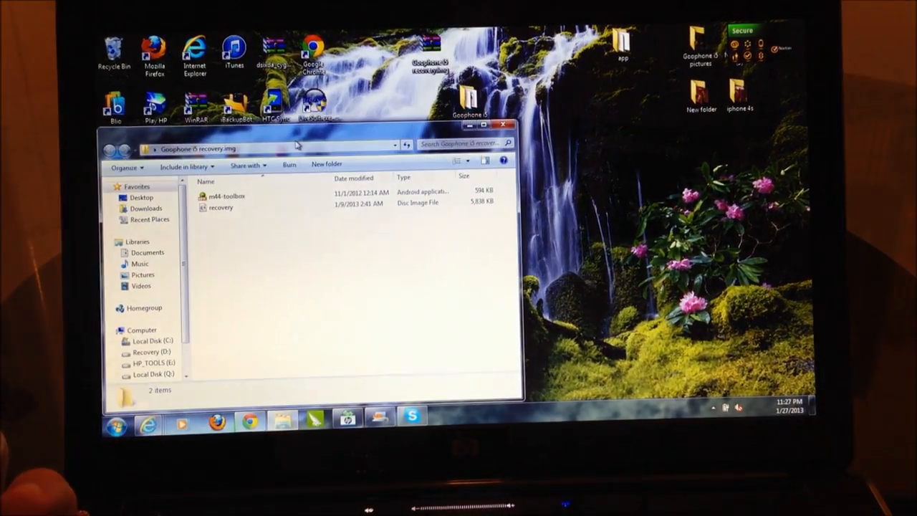